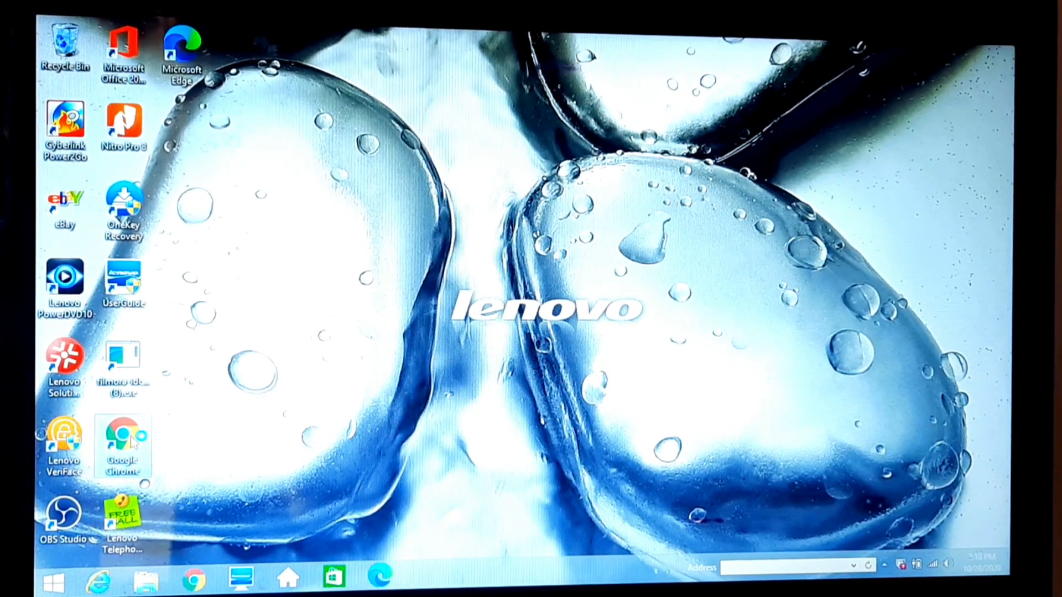
# Launch Google Chrome from the desktop shortcut.
pyautogui.doubleClick(124, 446)
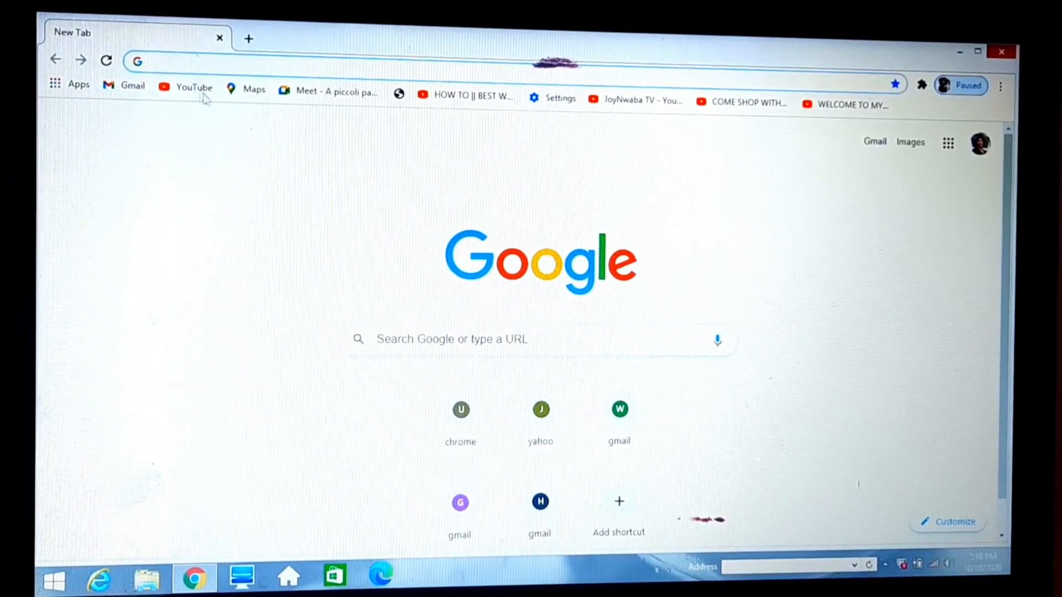
pyautogui.moveTo(194, 91)
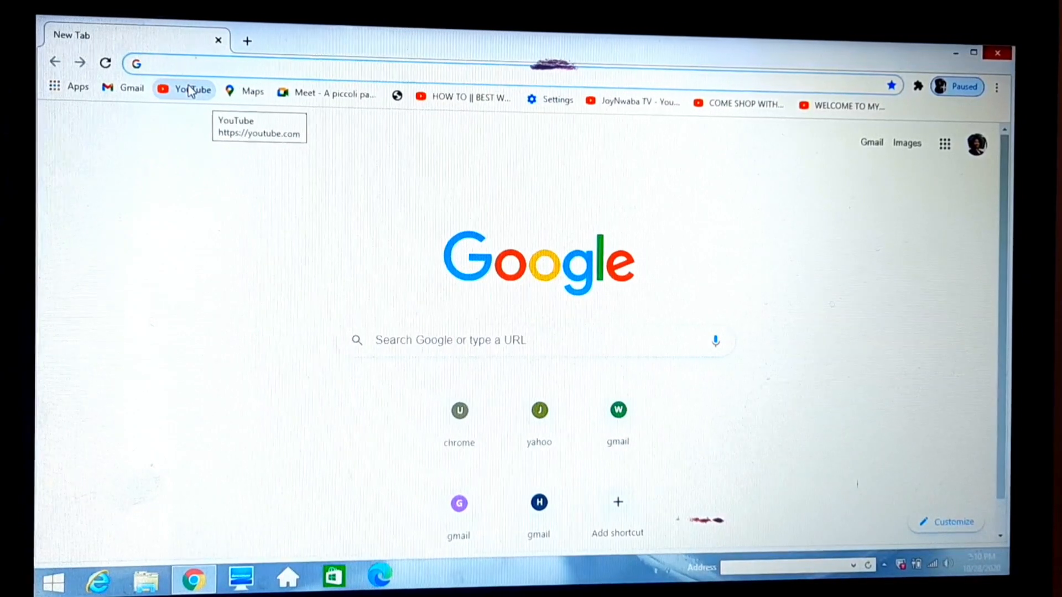
# Go to YouTube from the bookmarks bar and bring up the signed-in account menu.
pyautogui.click(185, 89)
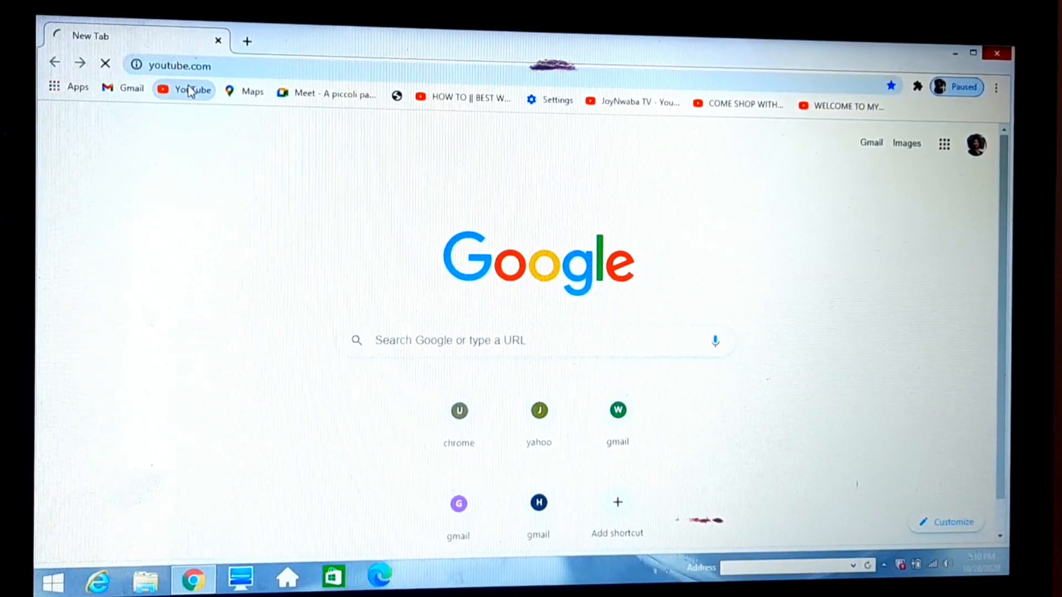
pyautogui.click(183, 90)
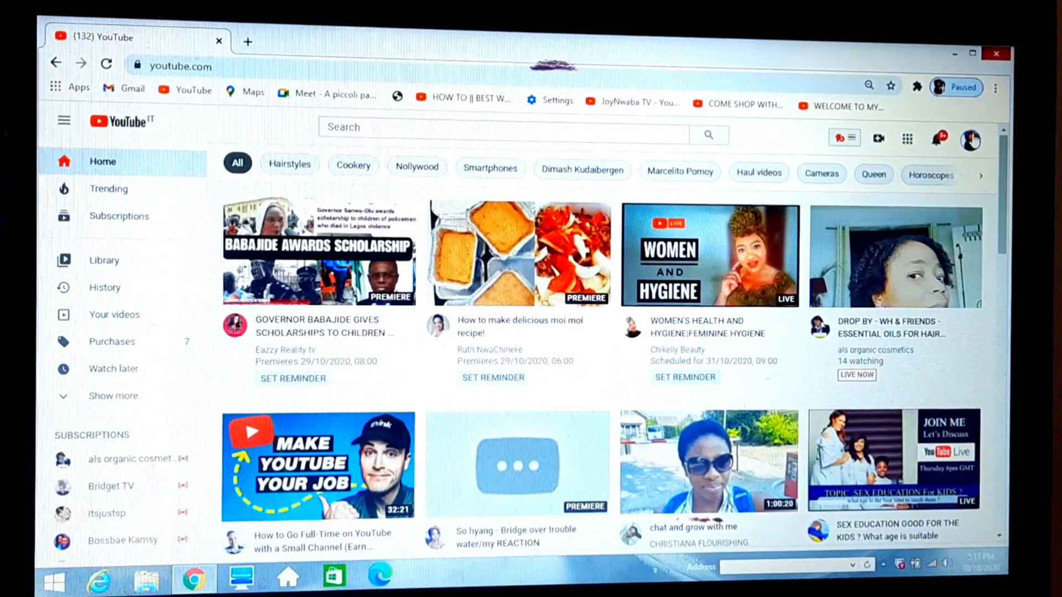
pyautogui.click(970, 140)
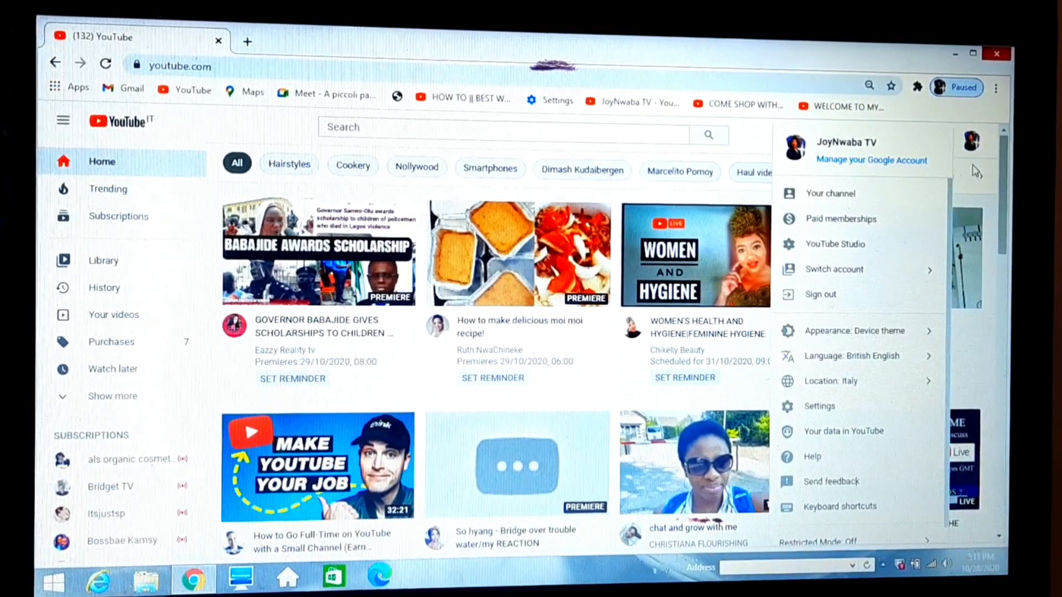
pyautogui.moveTo(835, 243)
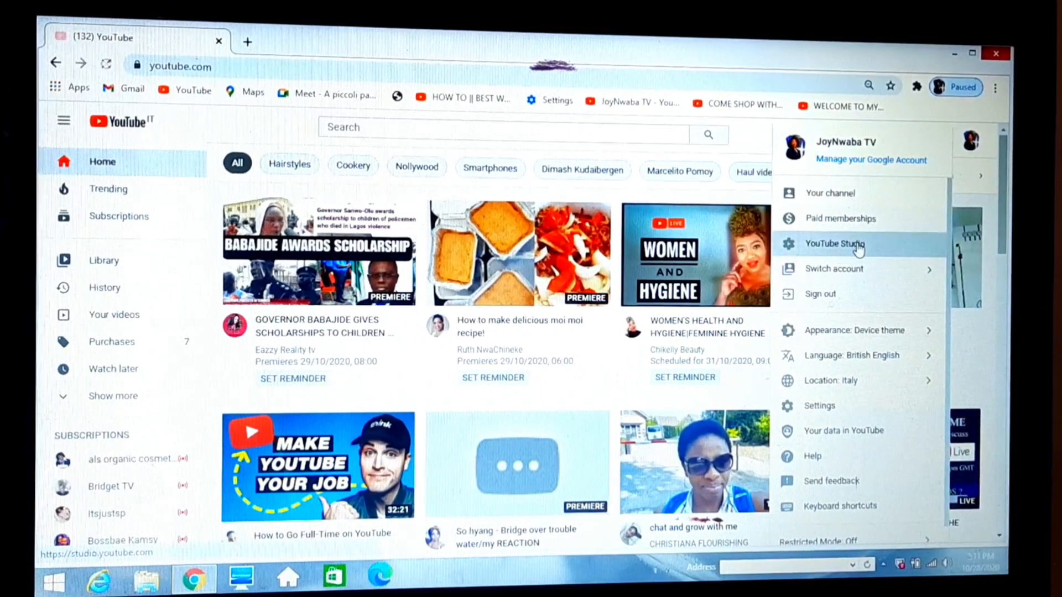
# Enter YouTube Studio for the channel from the account menu.
pyautogui.click(835, 244)
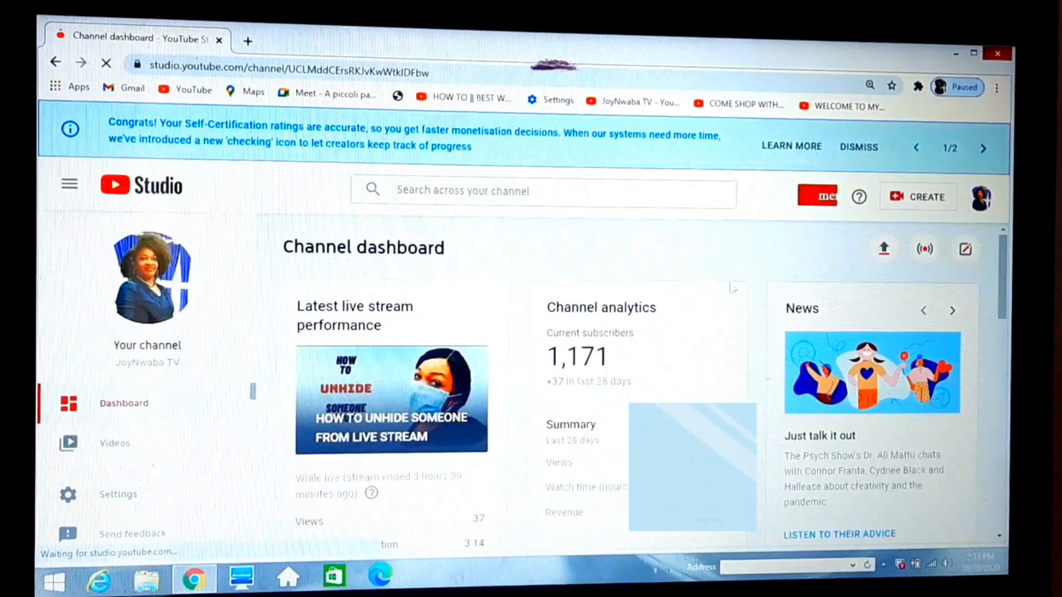
pyautogui.moveTo(191, 464)
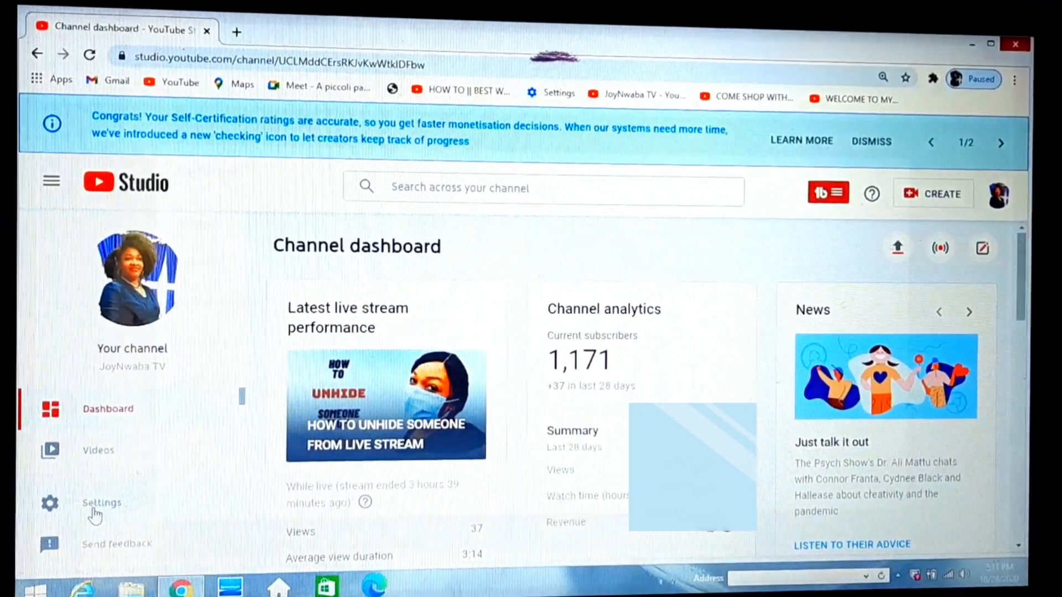
# Bring up the channel Settings dialog from the Studio sidebar.
pyautogui.click(102, 502)
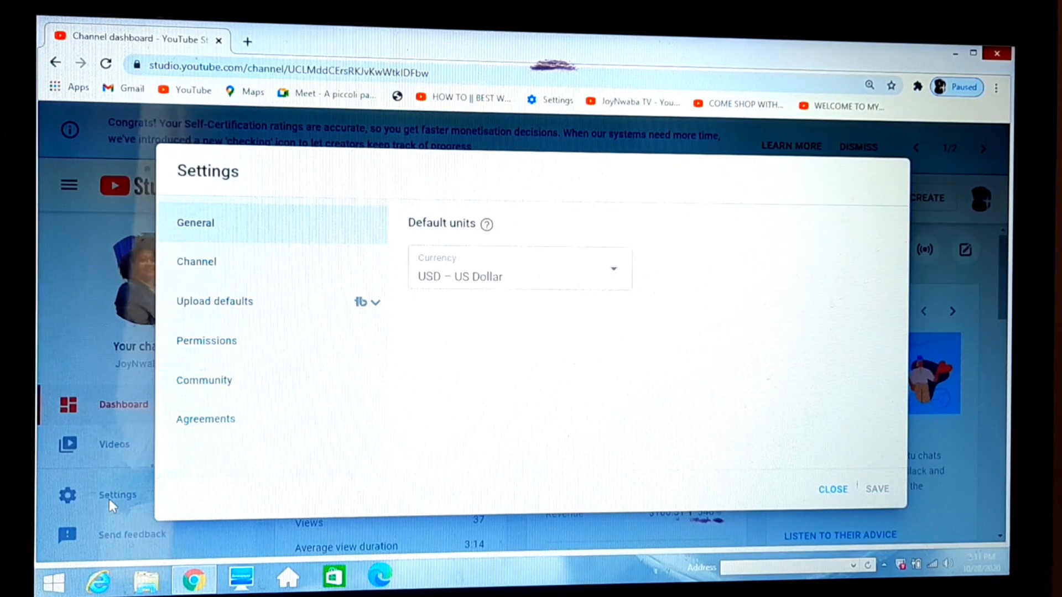
pyautogui.moveTo(44, 474)
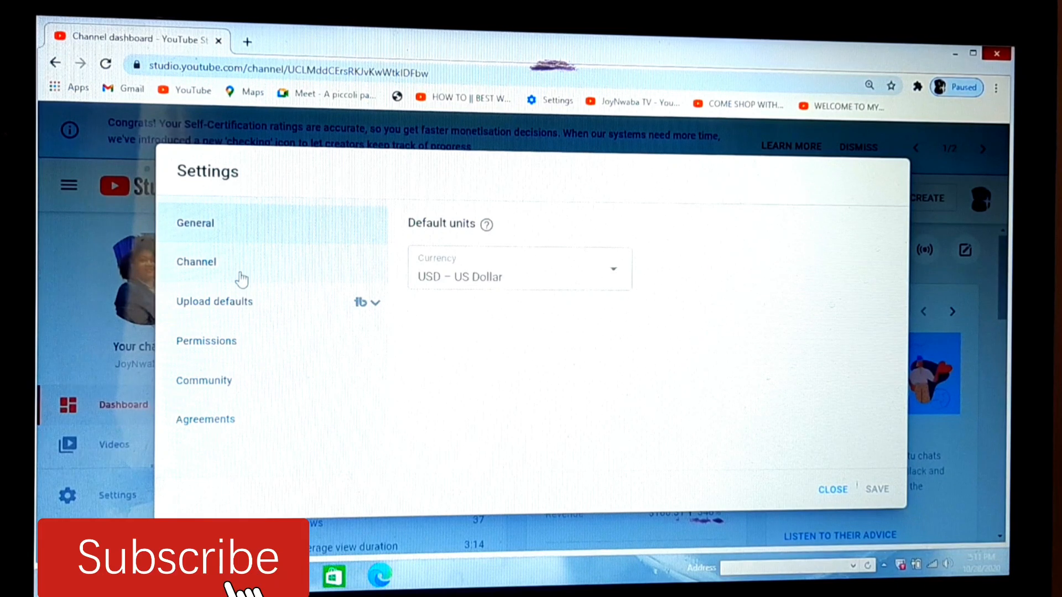
pyautogui.moveTo(230, 326)
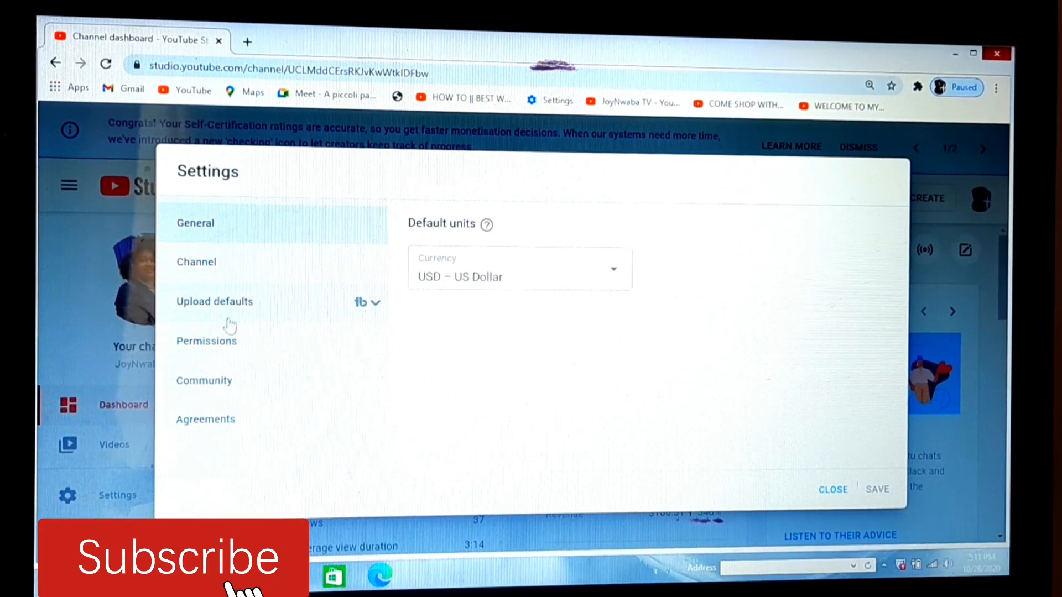
pyautogui.moveTo(204, 379)
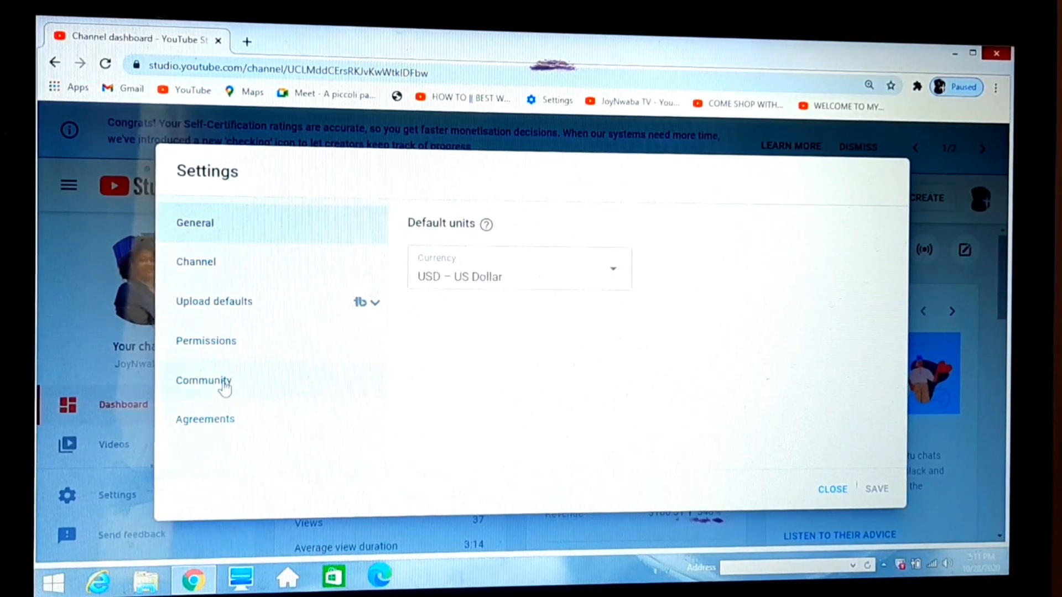
# Switch to the Community section and scroll to the Hidden users list.
pyautogui.click(203, 379)
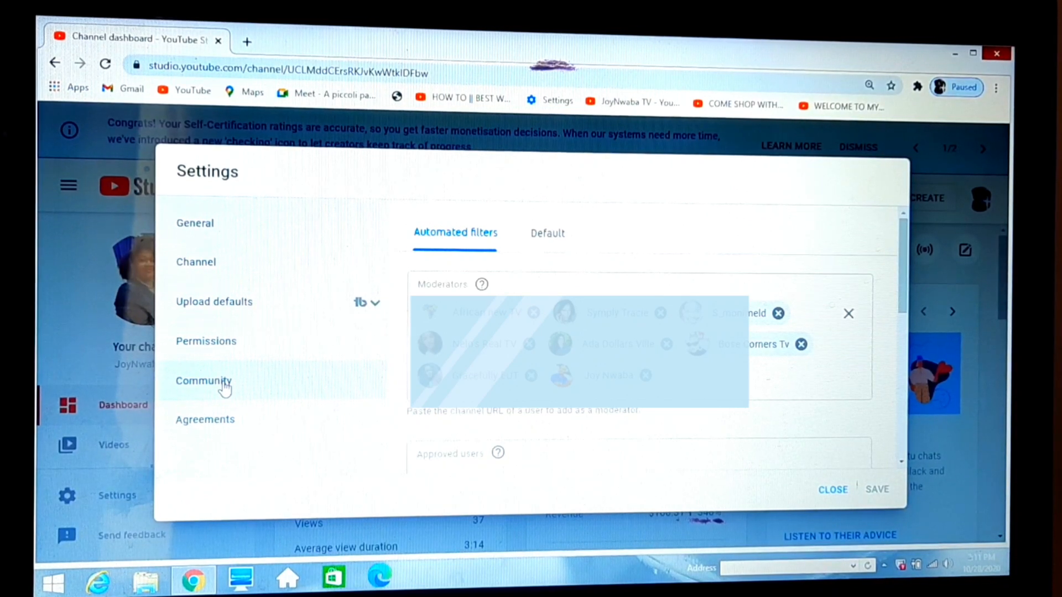
pyautogui.moveTo(722, 481)
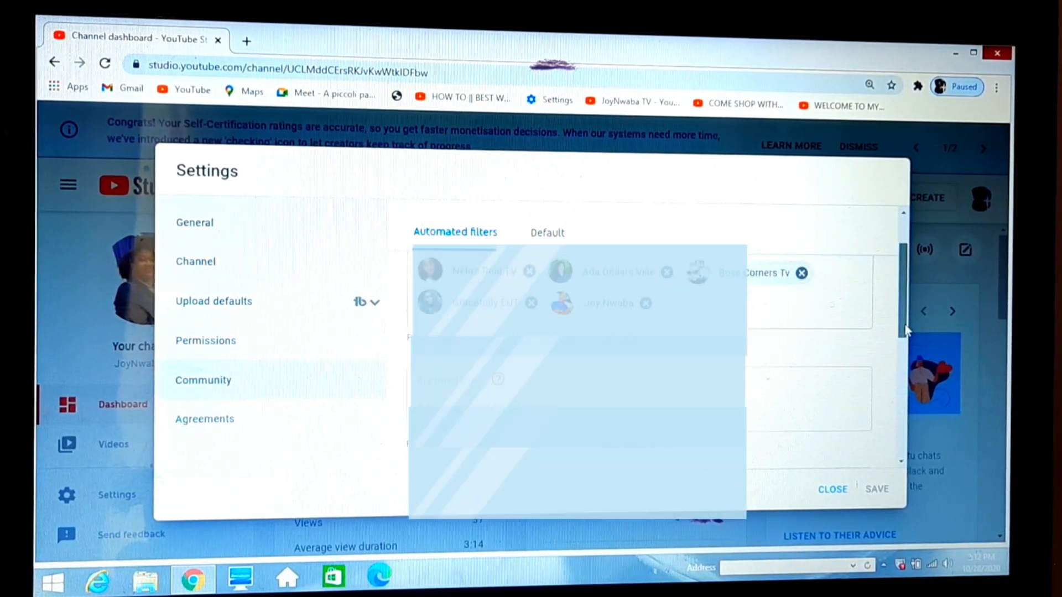
pyautogui.scroll(-3)
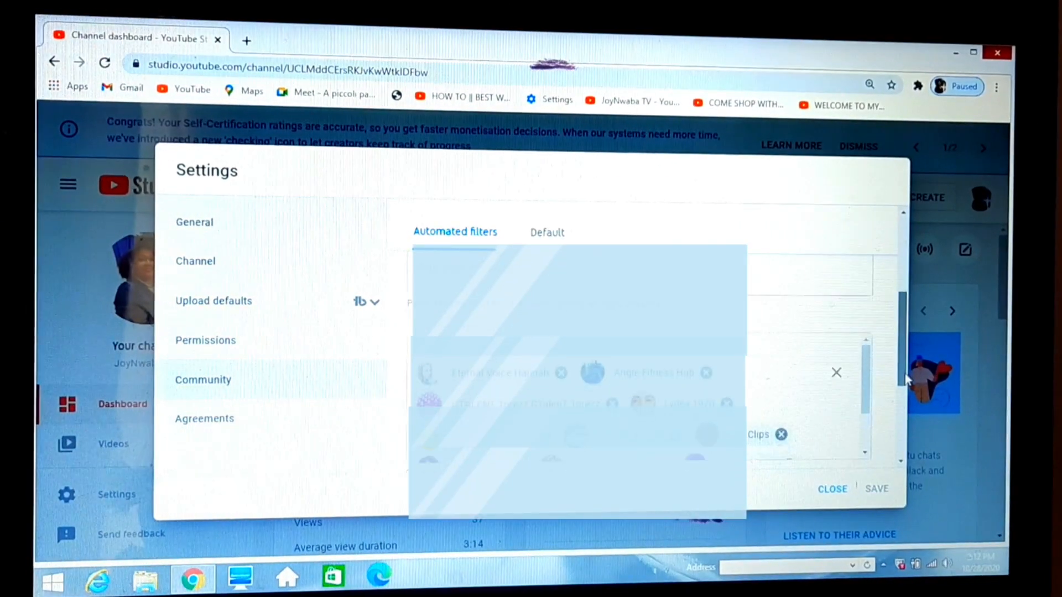
pyautogui.scroll(-3)
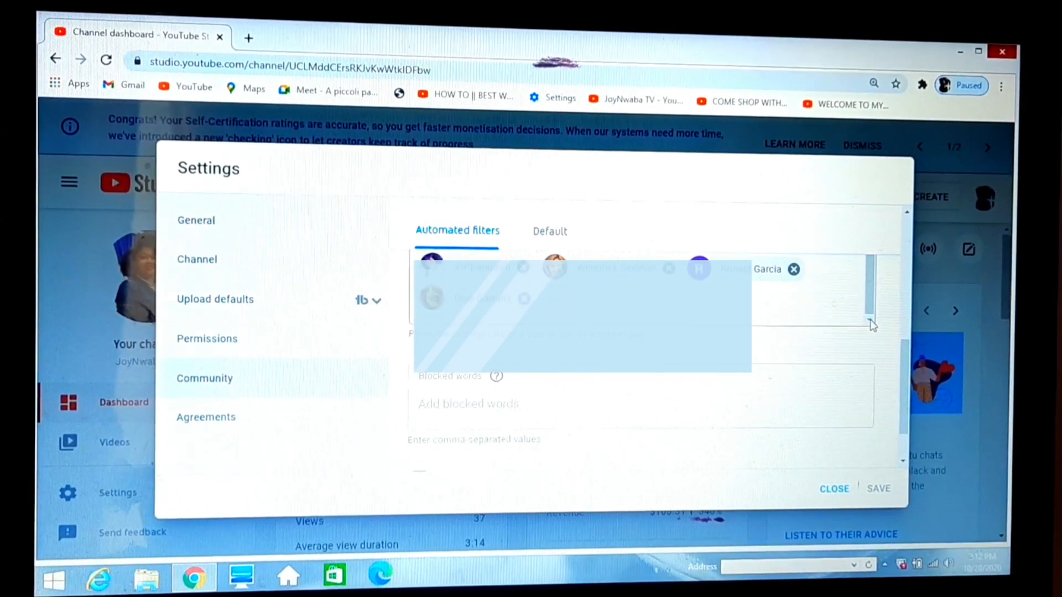
pyautogui.moveTo(793, 269)
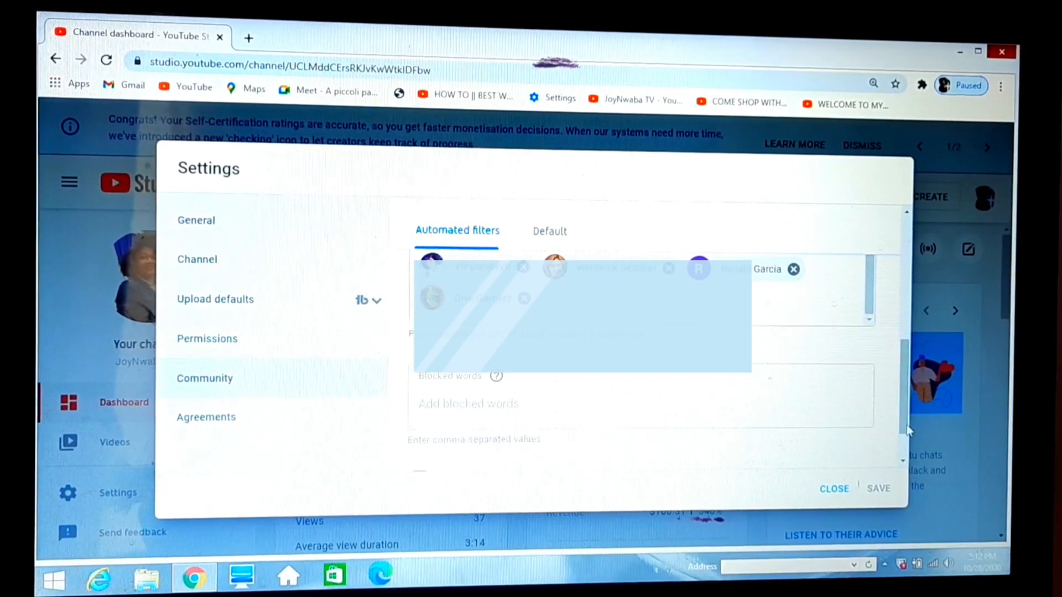
# Review the Community settings, then start a blank new browser tab.
pyautogui.scroll(-3)
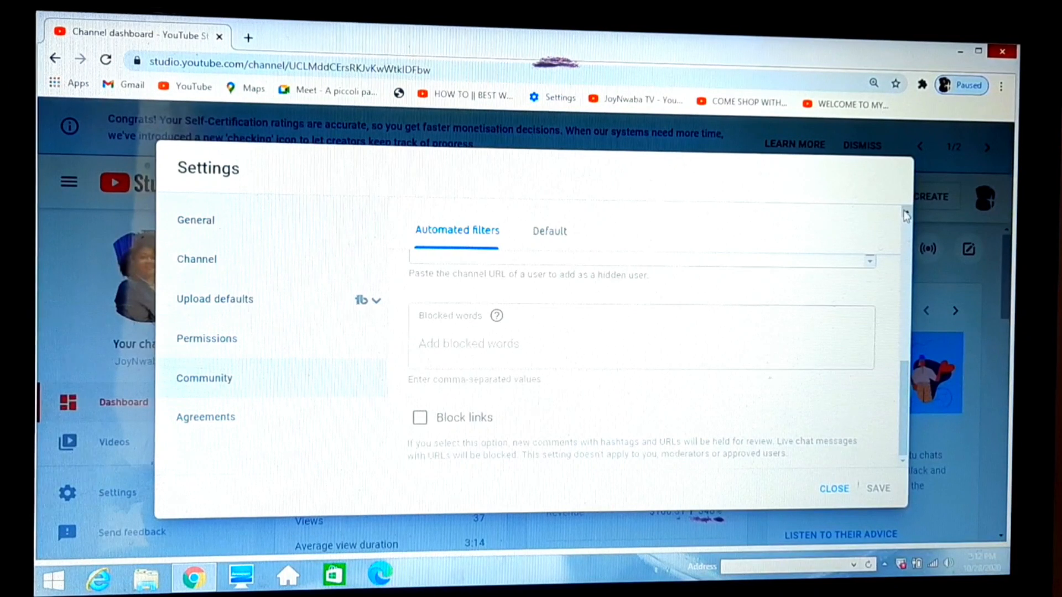
pyautogui.scroll(3)
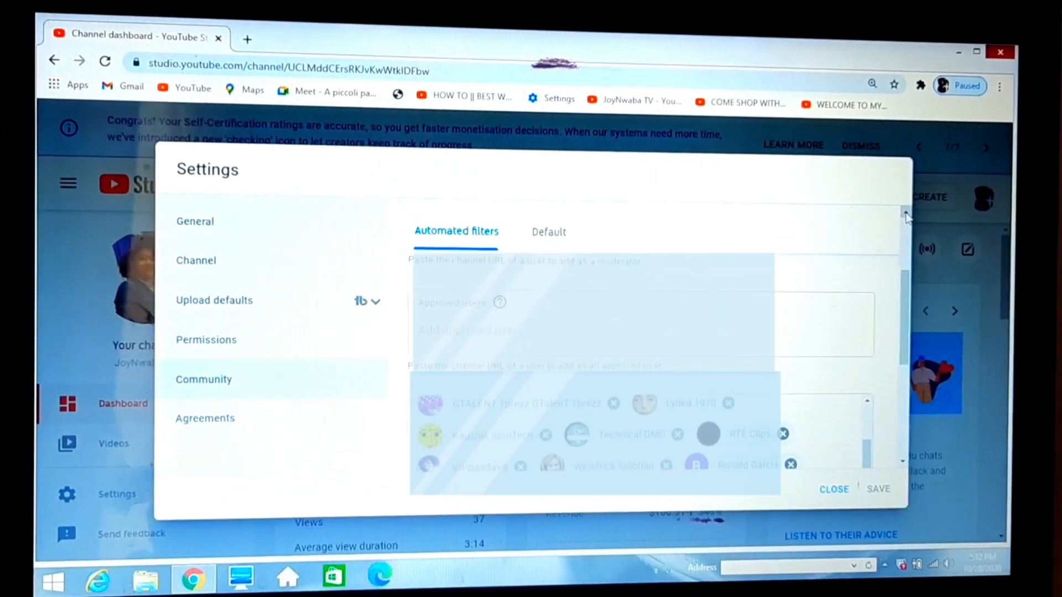
pyautogui.scroll(-3)
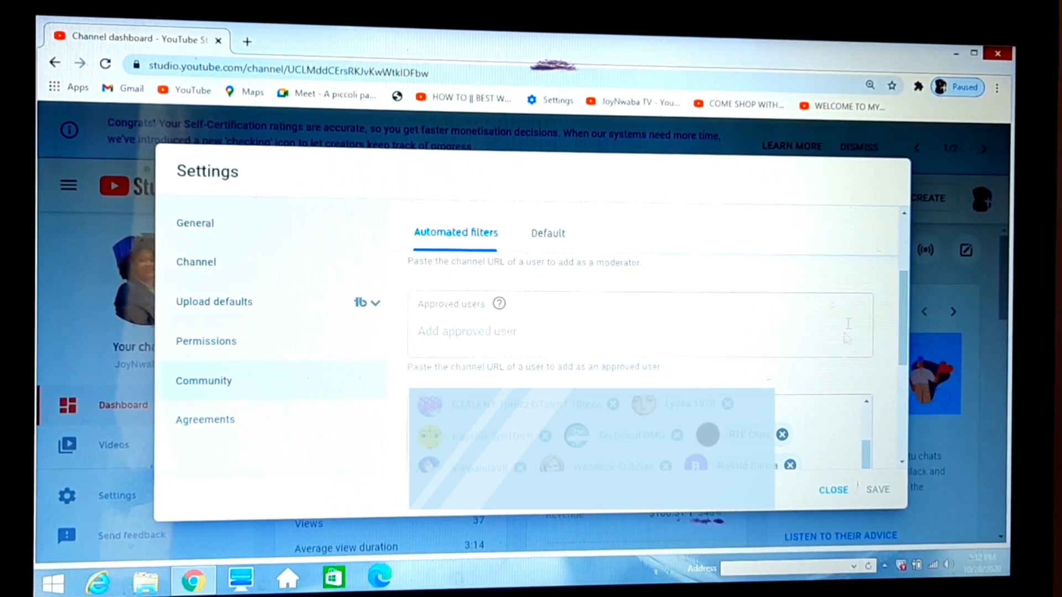
pyautogui.moveTo(877, 197)
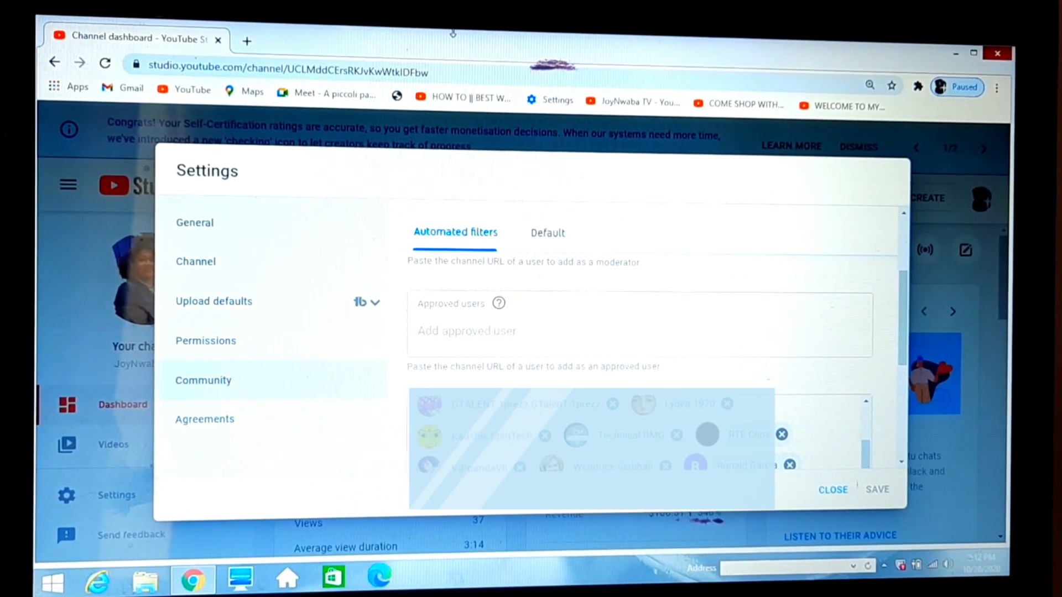
pyautogui.moveTo(245, 40)
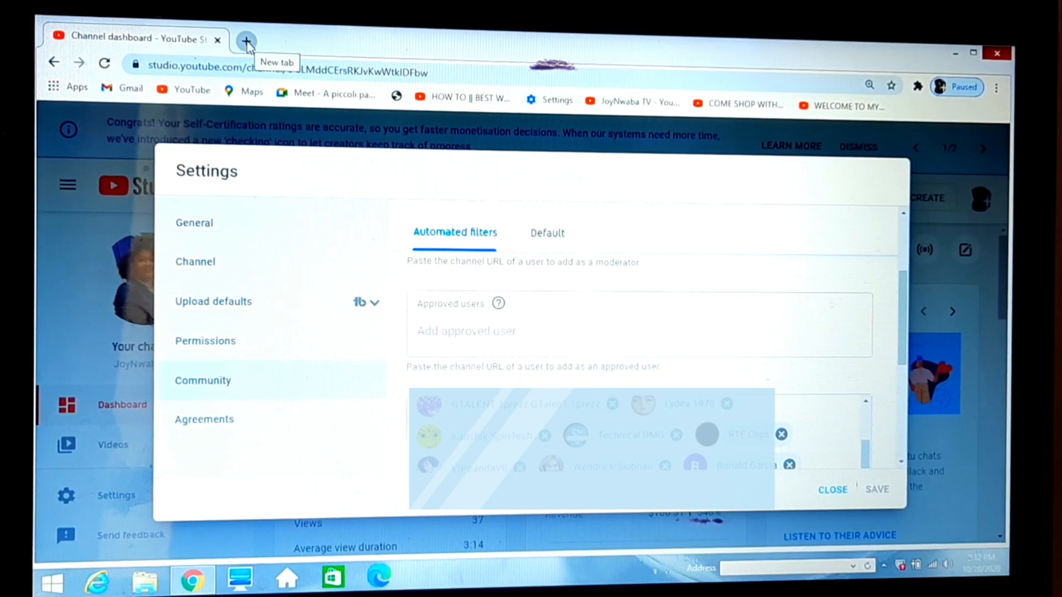
pyautogui.click(246, 41)
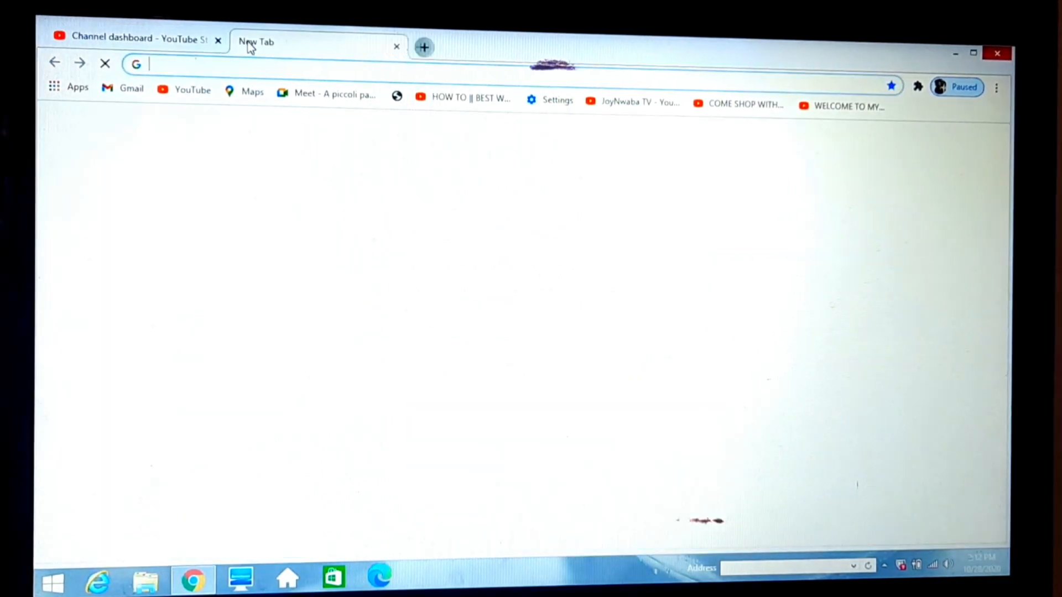